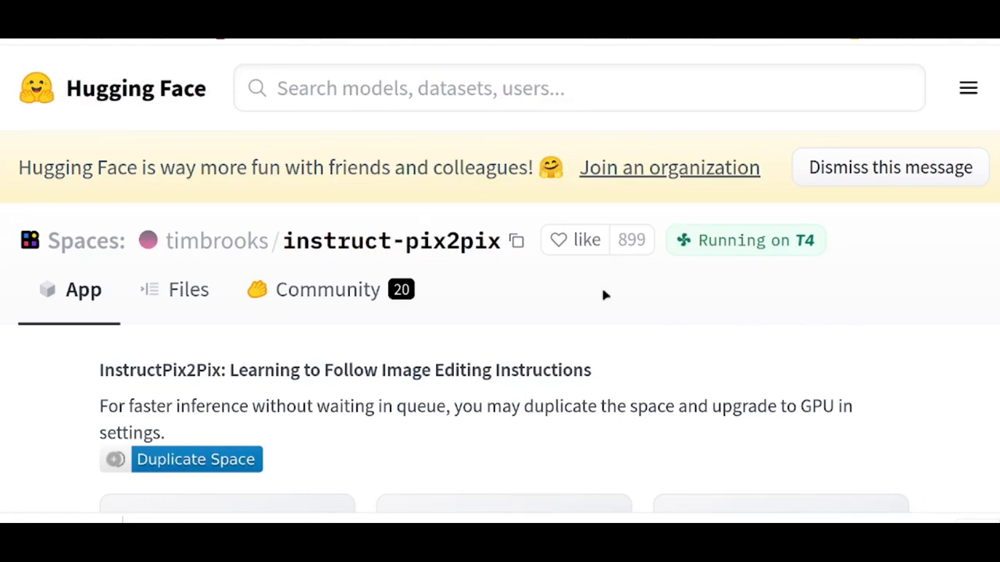
mouse_move(457, 254)
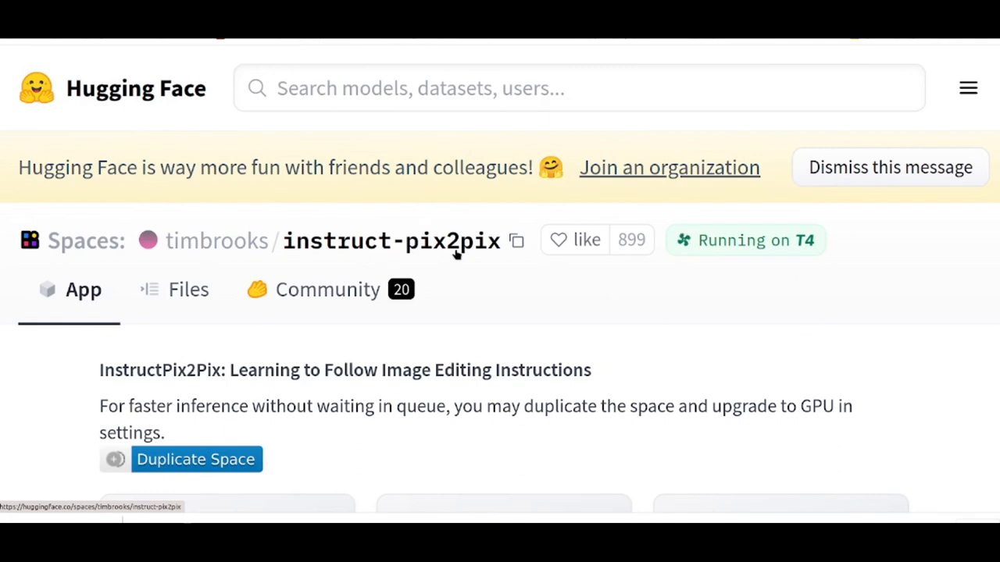
mouse_move(633, 278)
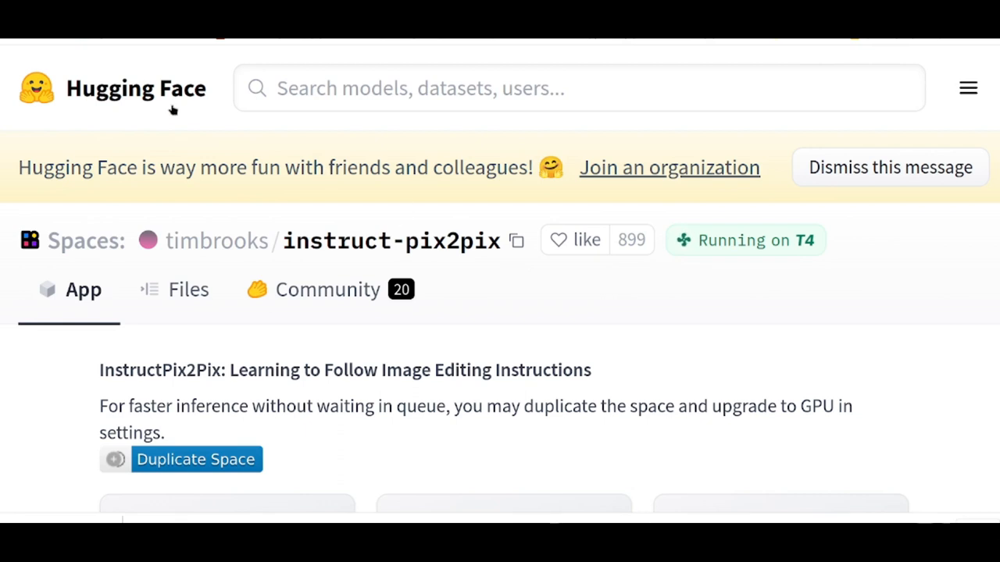
mouse_move(725, 337)
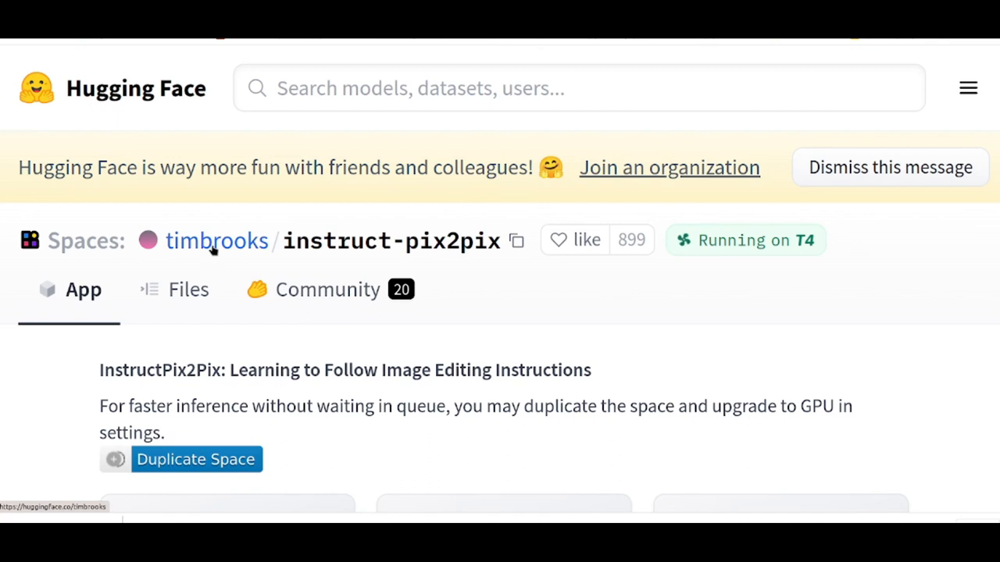
- Enter a crop-mark sharpening instruction with the aerial photo as input and queue the job
click(216, 240)
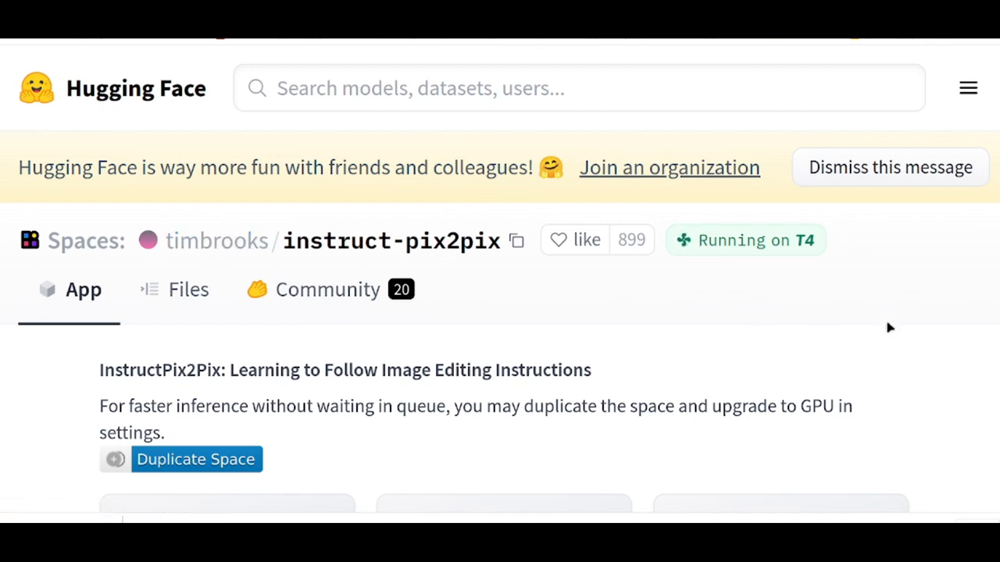
scroll(down, 3)
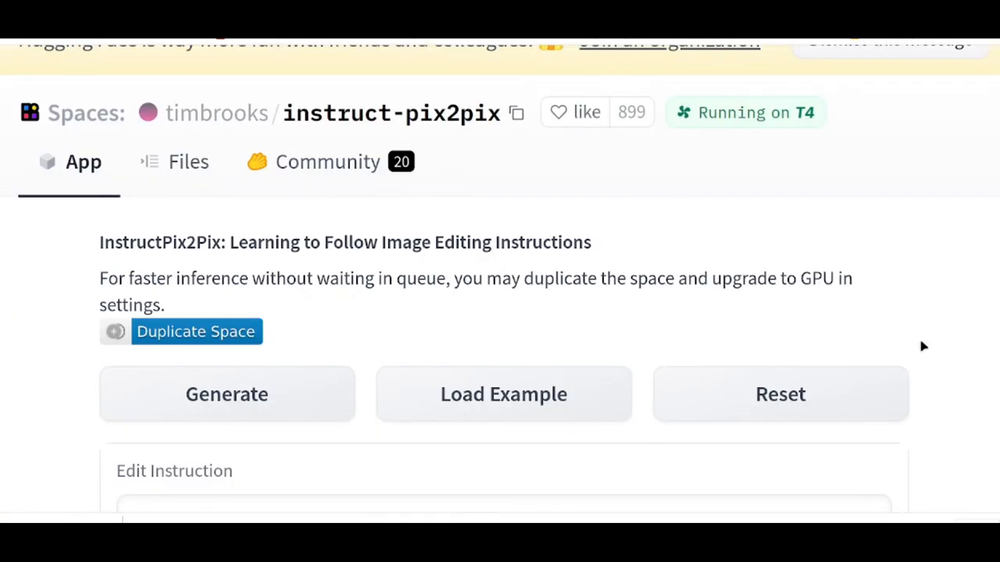
scroll(down, 3)
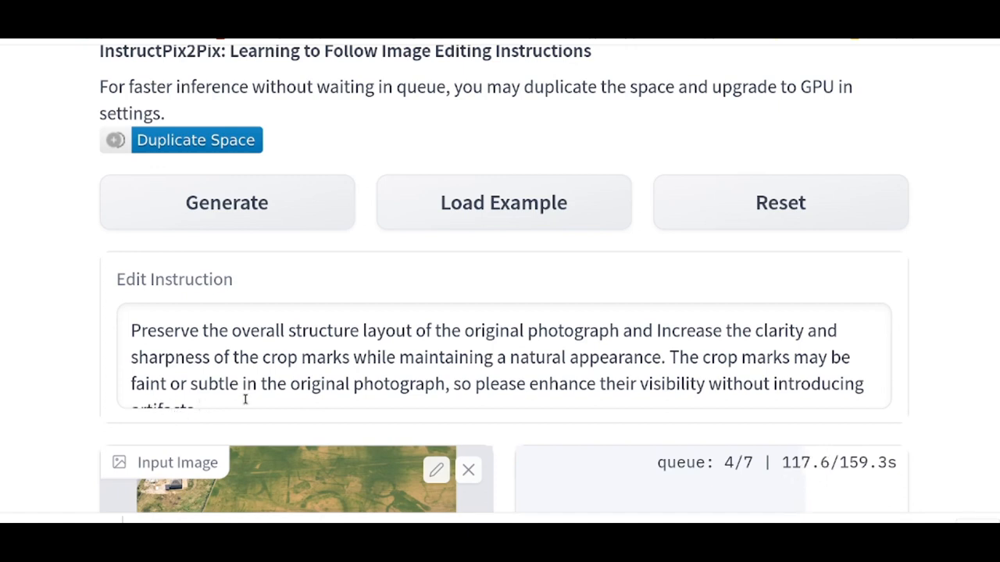
- Scroll down to watch the queued job move up to third place
scroll(down, 3)
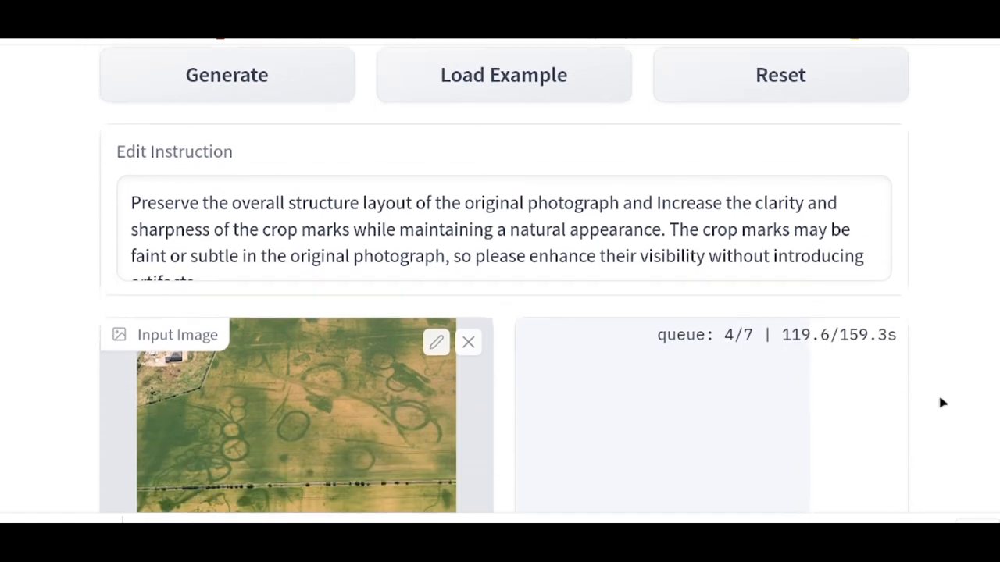
scroll(down, 3)
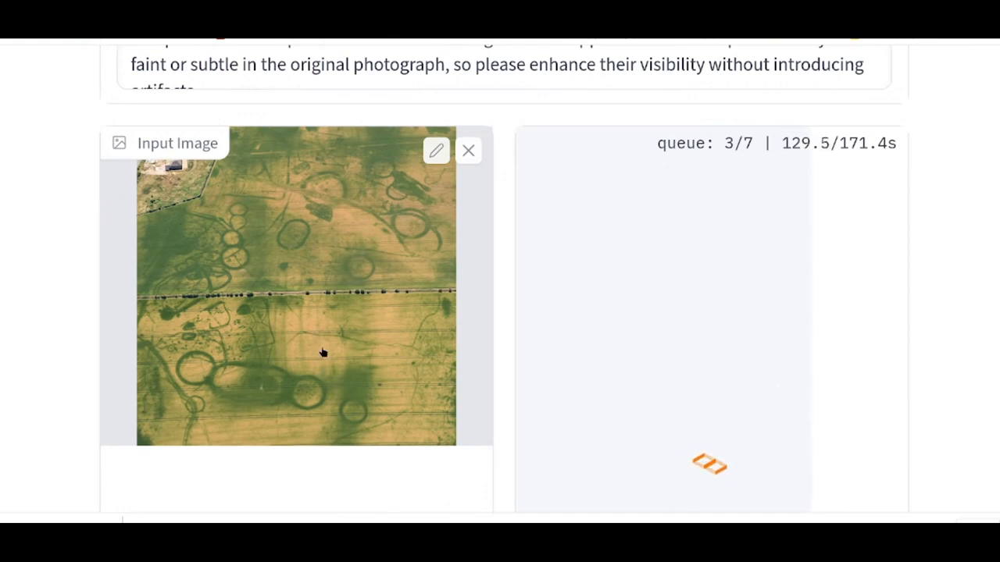
mouse_move(428, 412)
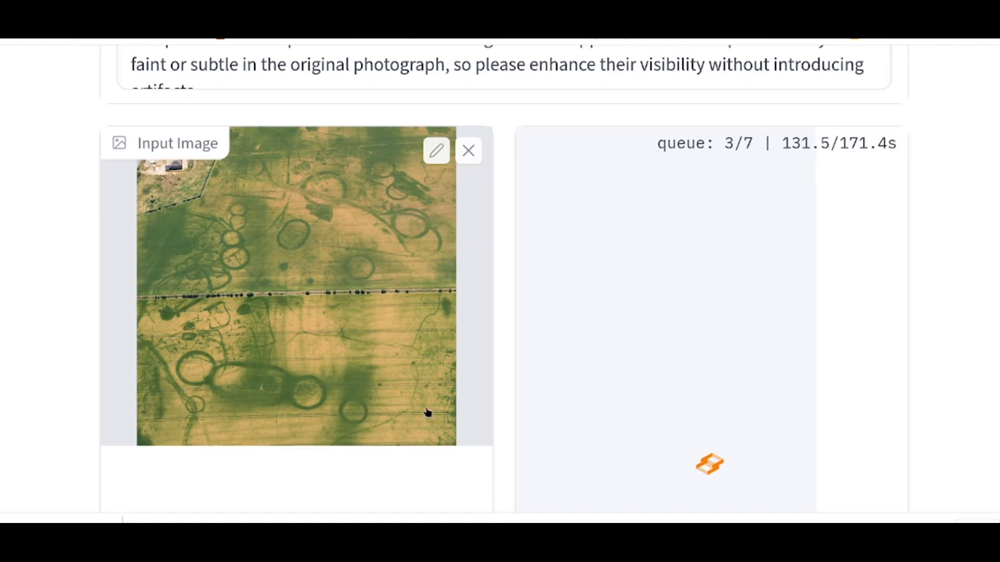
mouse_move(313, 272)
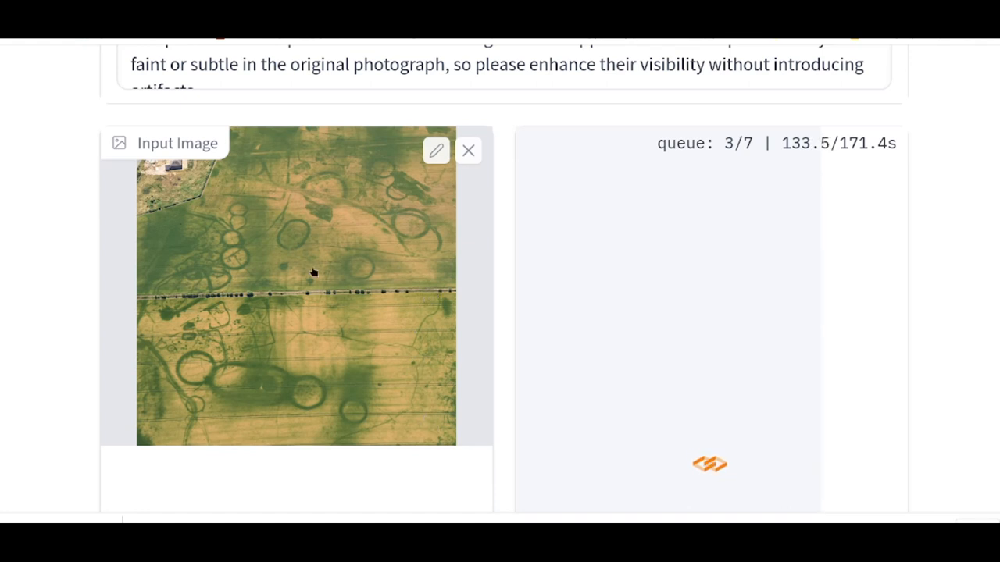
mouse_move(225, 287)
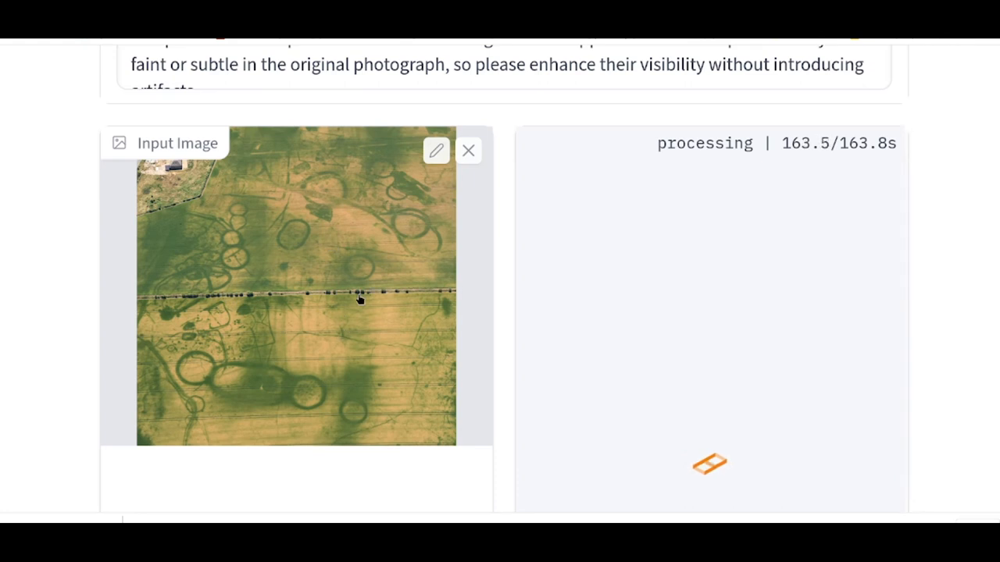
mouse_move(975, 326)
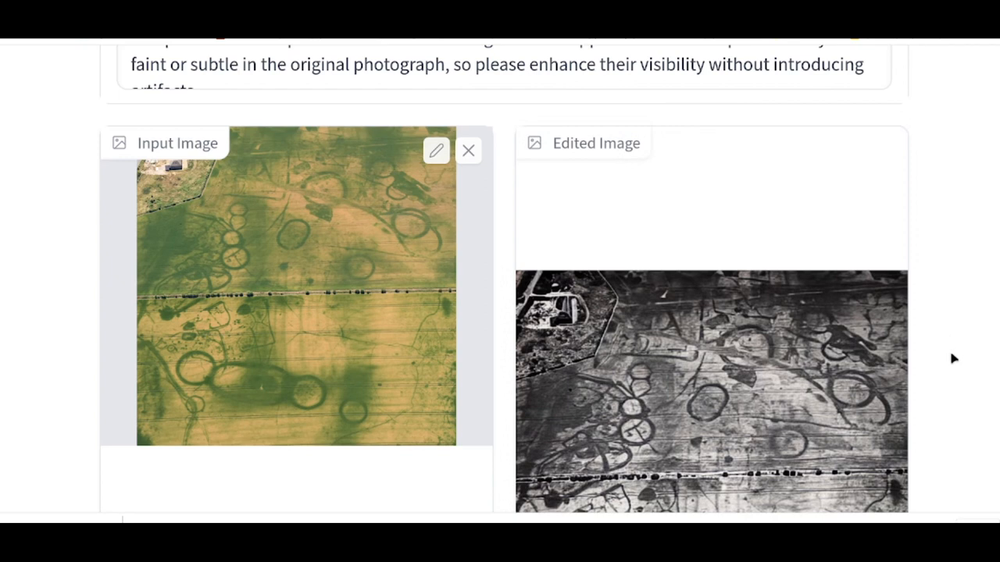
click(468, 150)
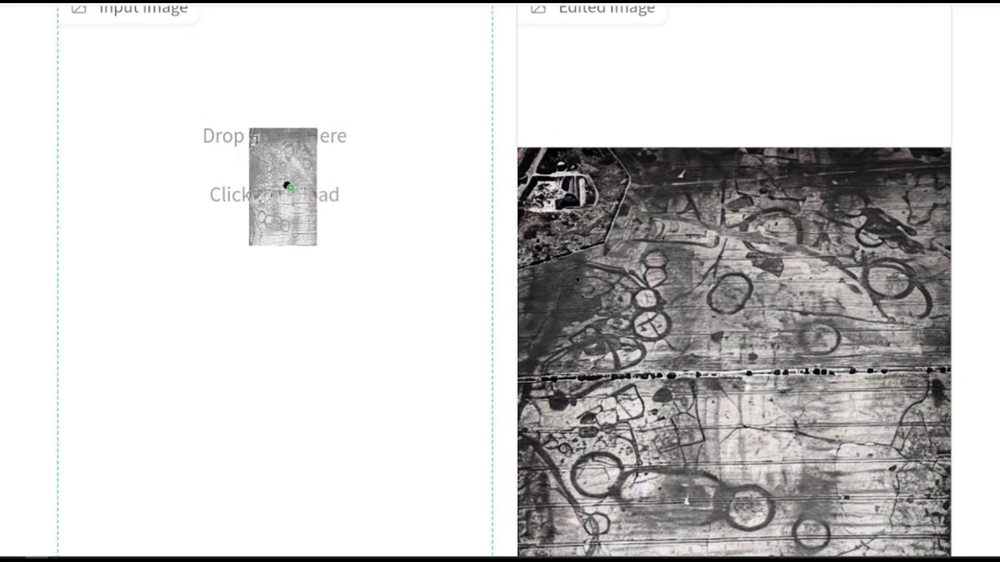
- Use the black-and-white result as Input Image and generate a higher-contrast second pass
click(274, 176)
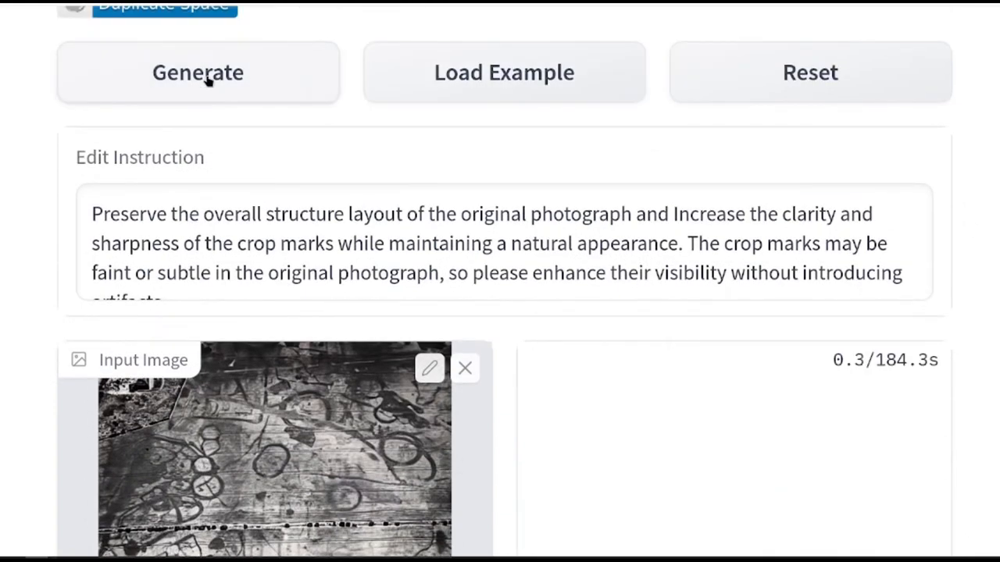
click(197, 72)
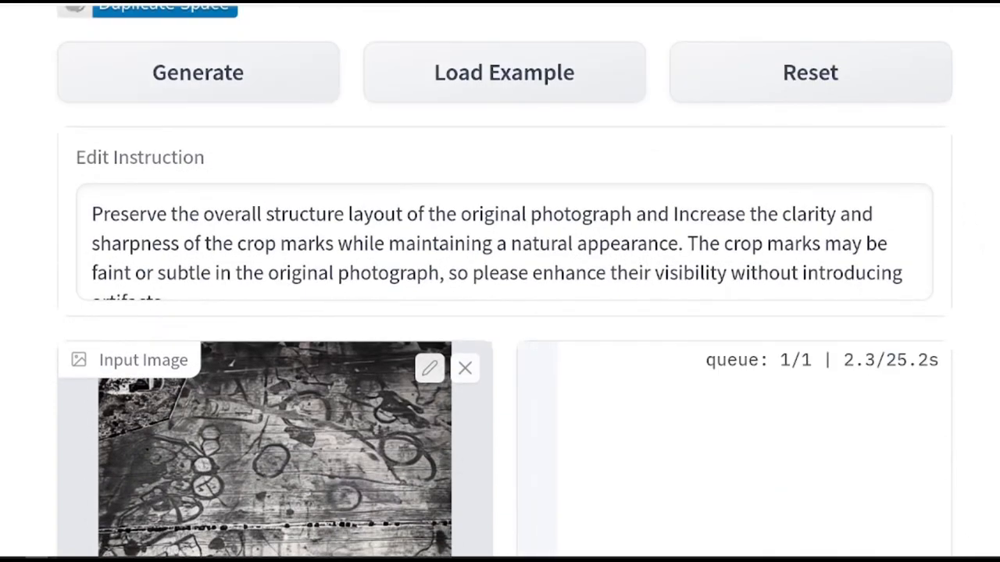
scroll(down, 3)
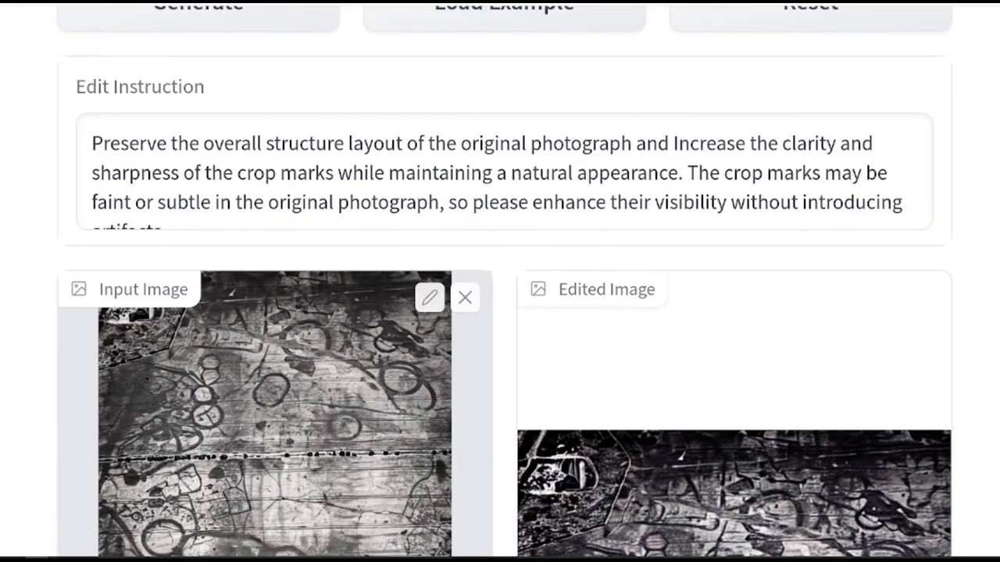
scroll(down, 3)
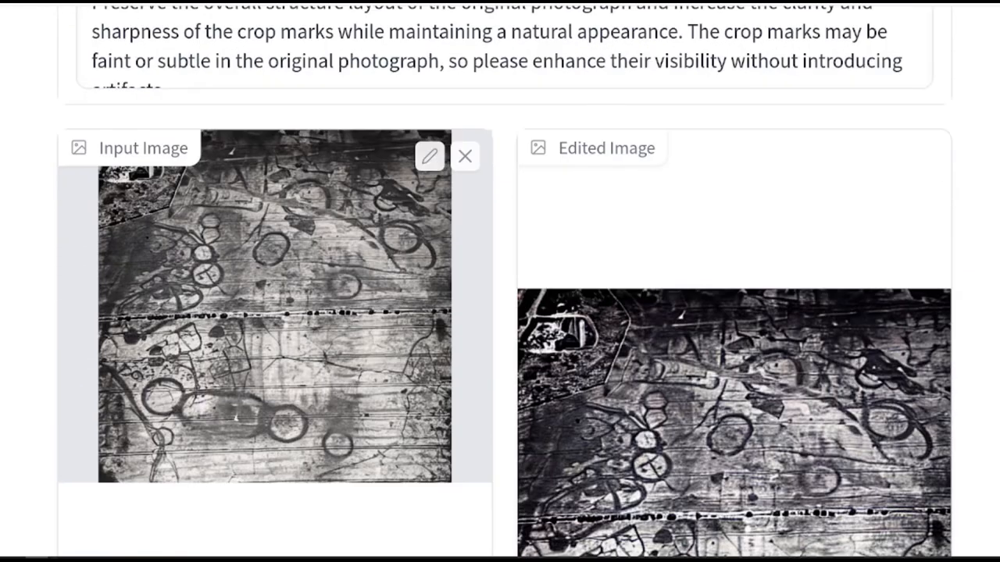
scroll(down, 3)
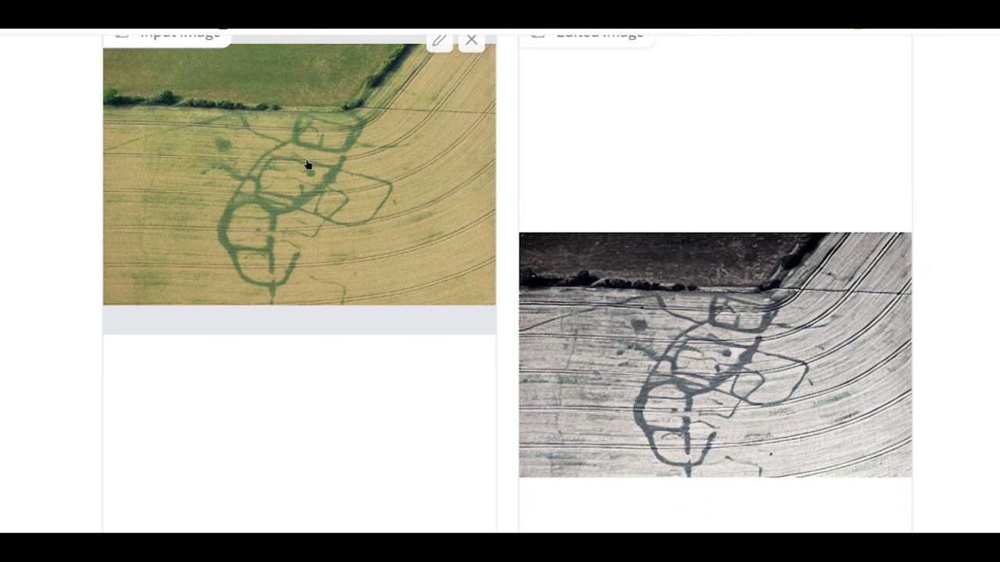
mouse_move(733, 377)
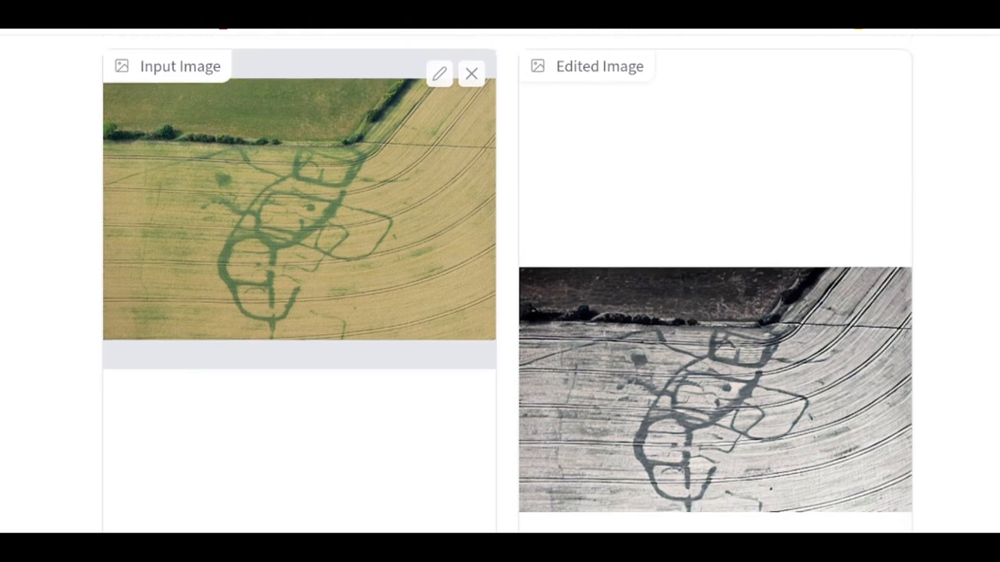
- Replace the color field photo with the grayscale edited image and queue another edit pass
click(471, 73)
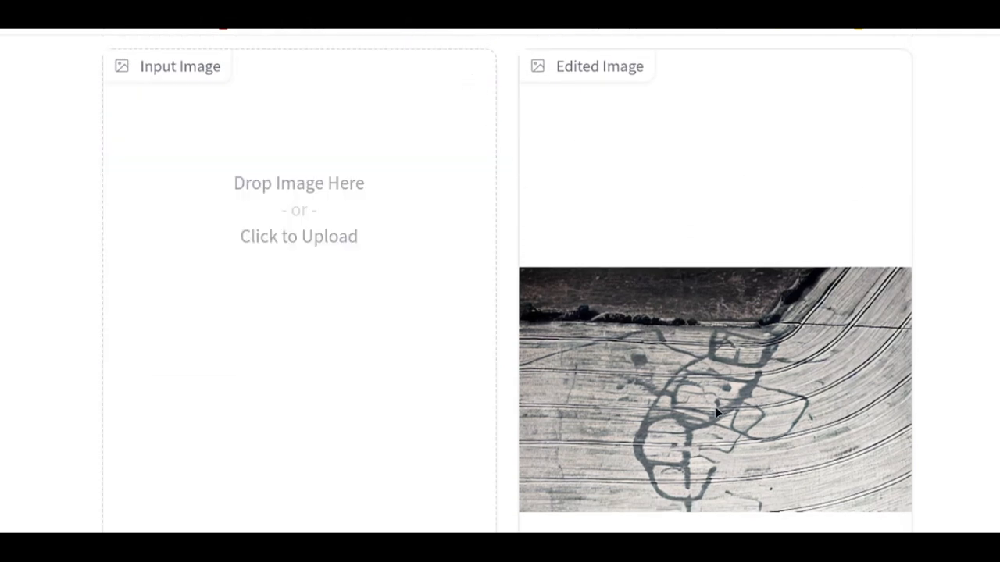
click(298, 236)
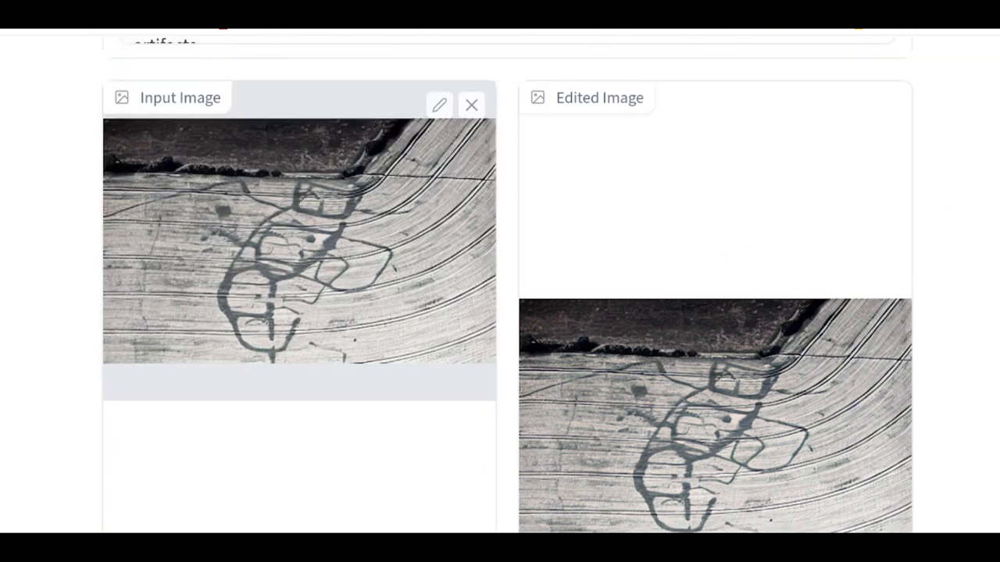
click(229, 117)
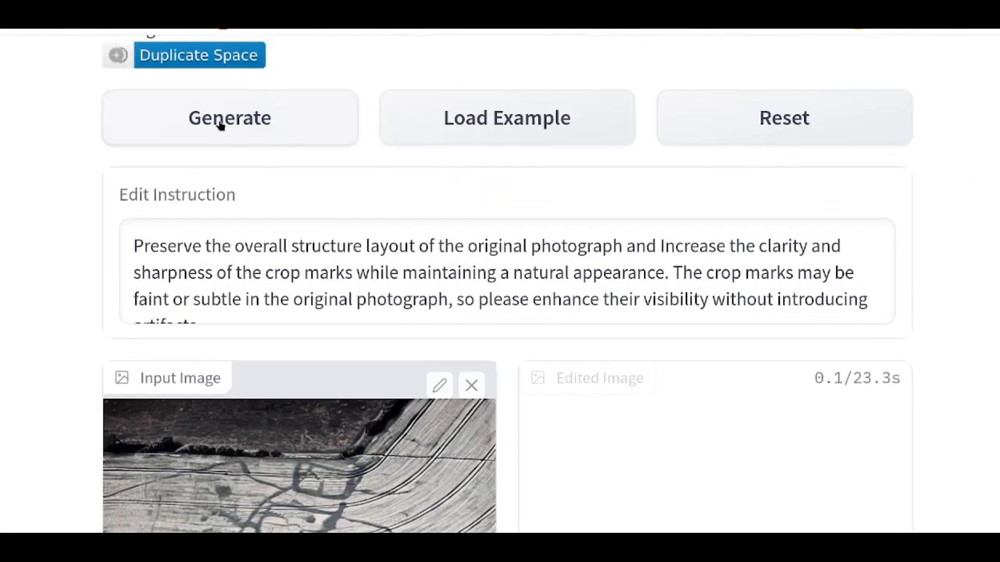
click(228, 118)
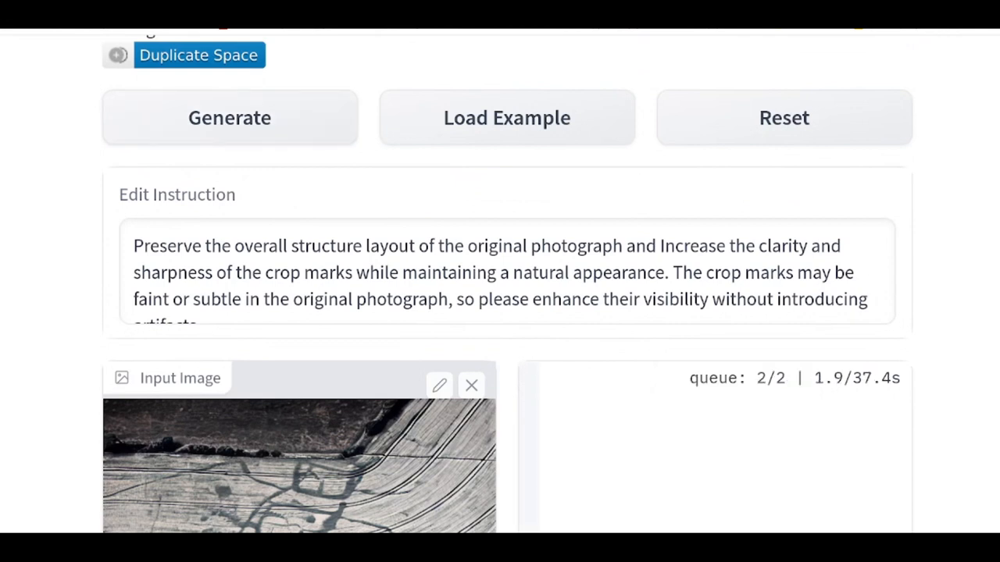
scroll(down, 3)
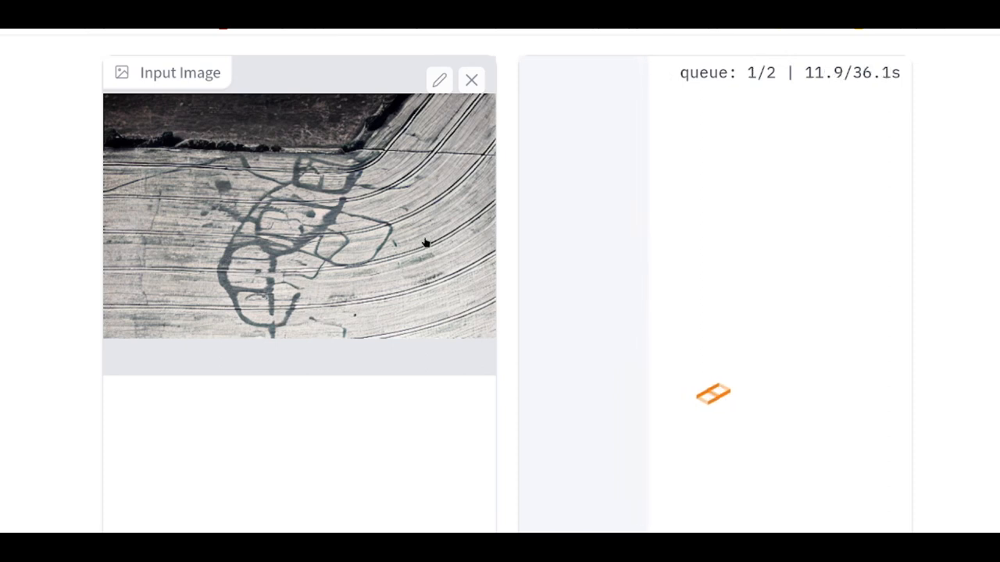
mouse_move(424, 318)
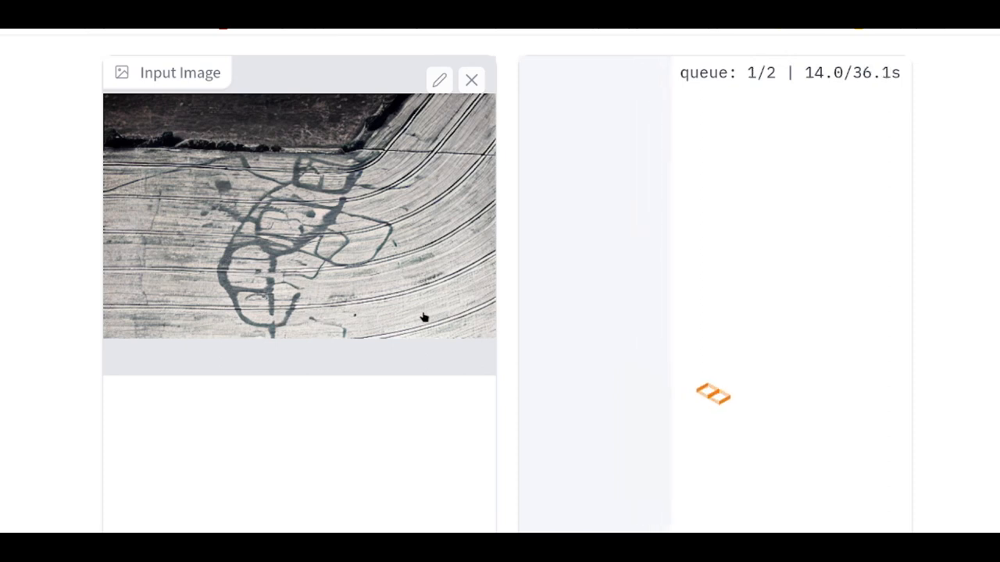
mouse_move(457, 298)
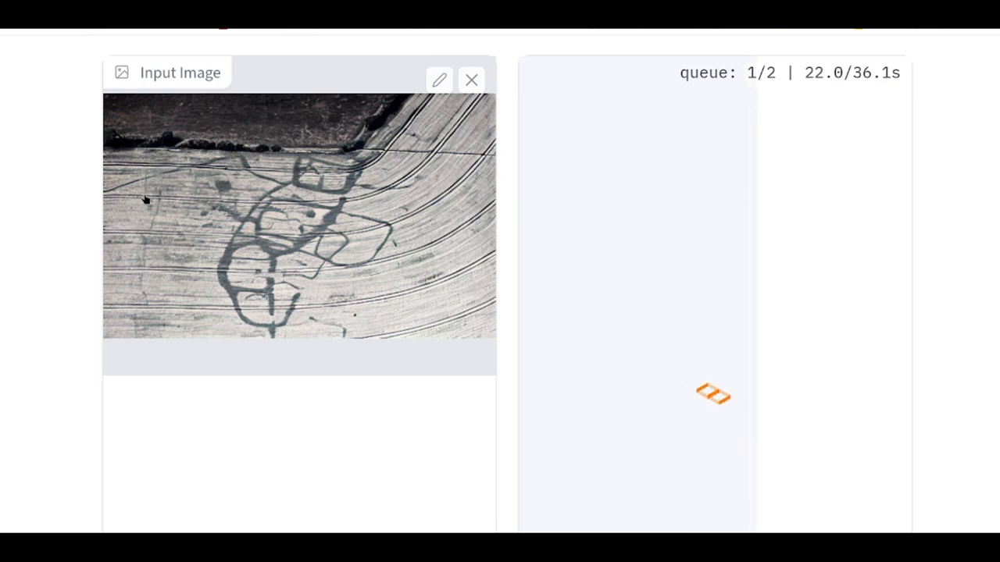
mouse_move(493, 280)
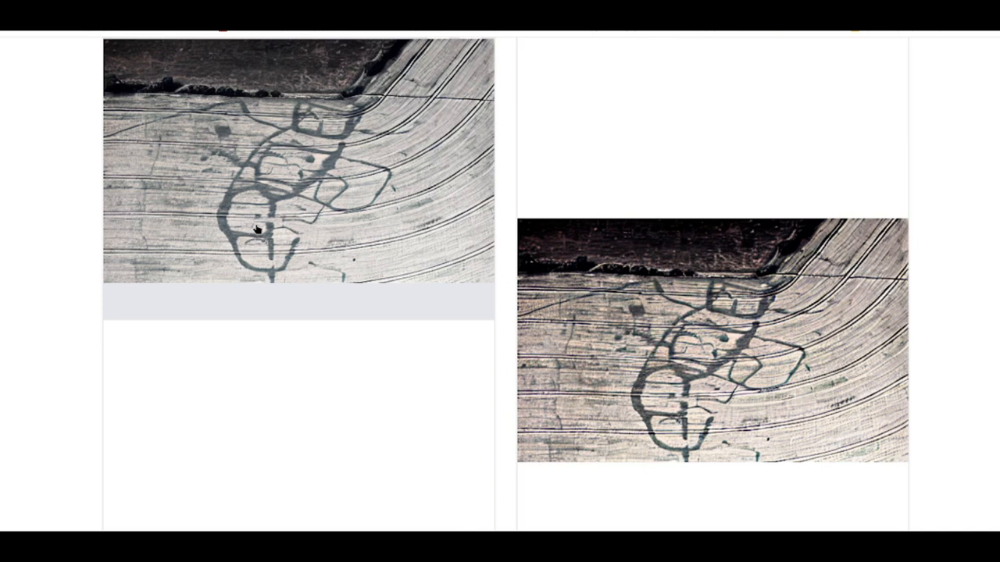
mouse_move(675, 398)
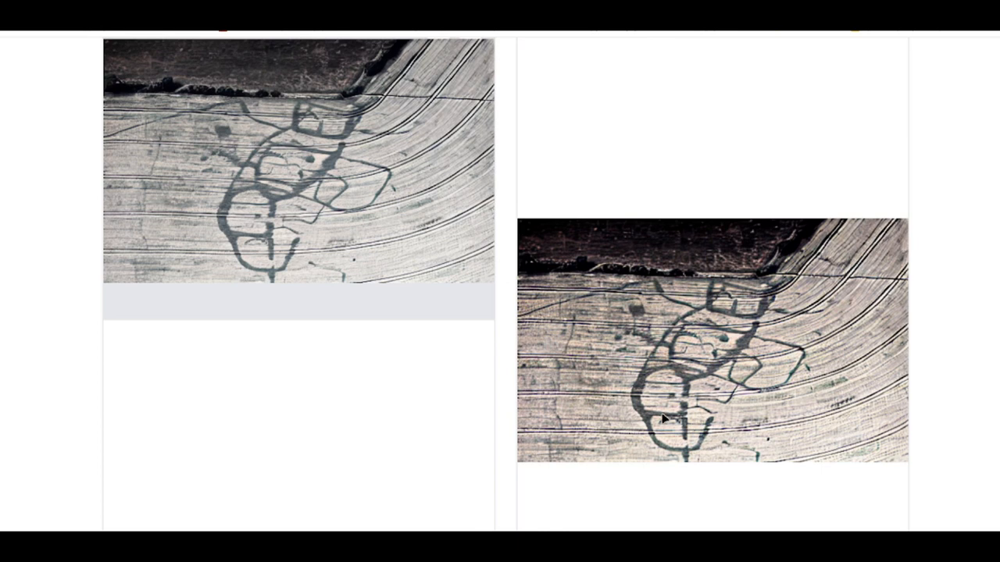
mouse_move(723, 453)
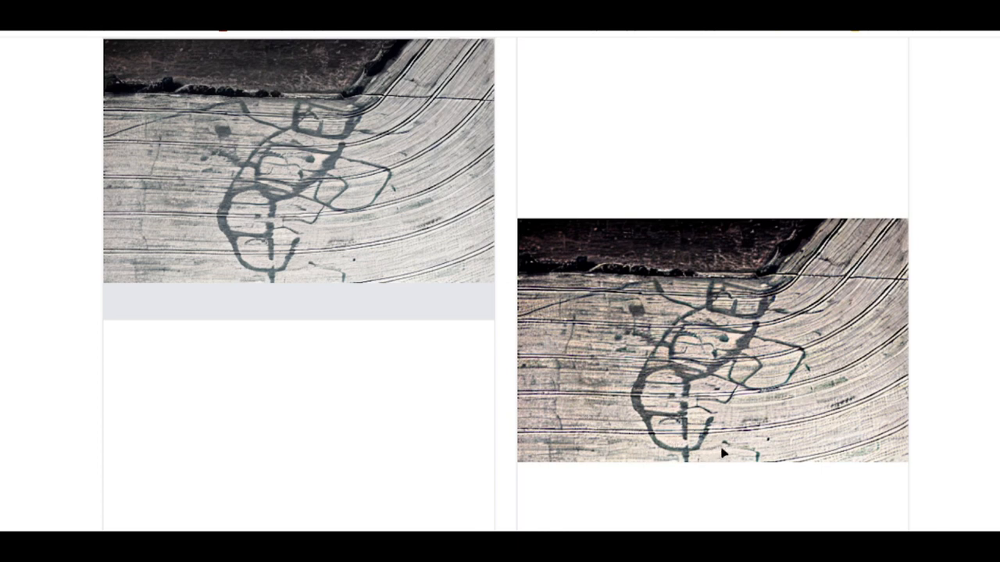
mouse_move(902, 281)
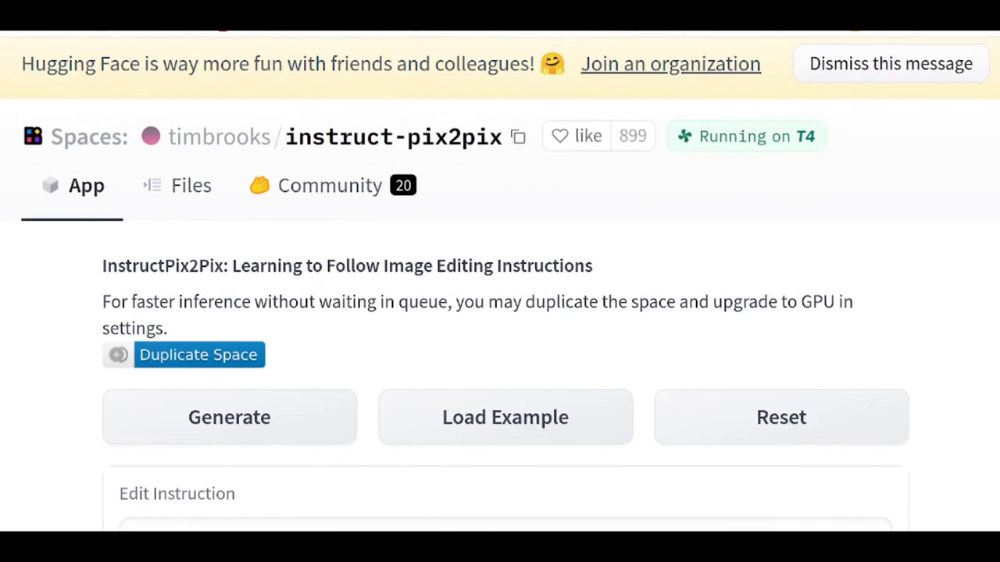
scroll(down, 3)
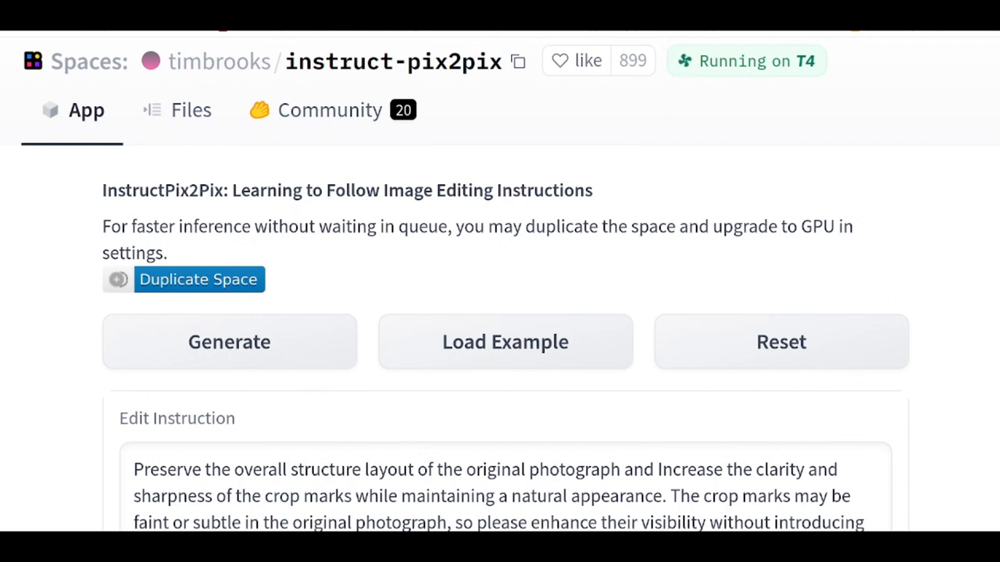
scroll(down, 3)
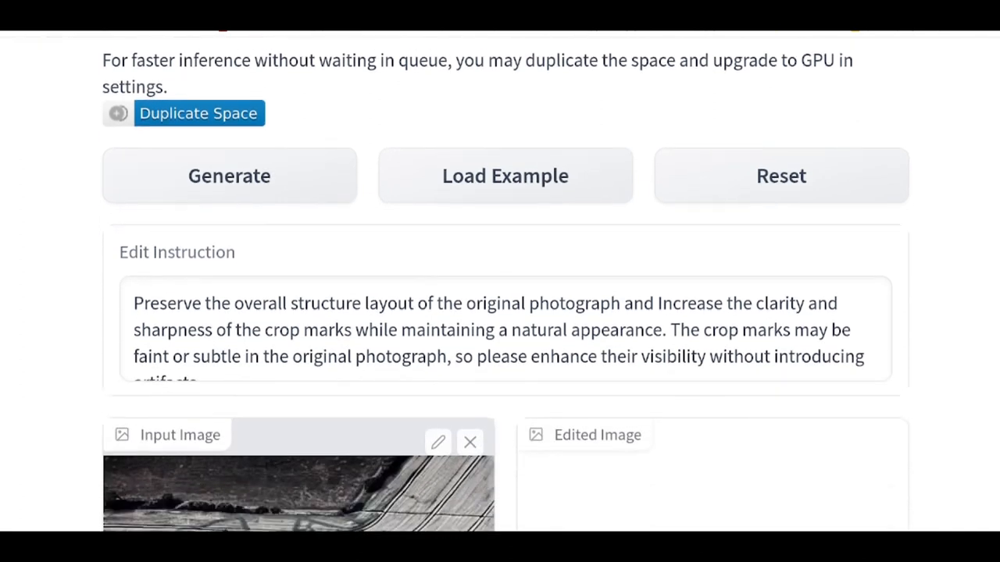
scroll(down, 3)
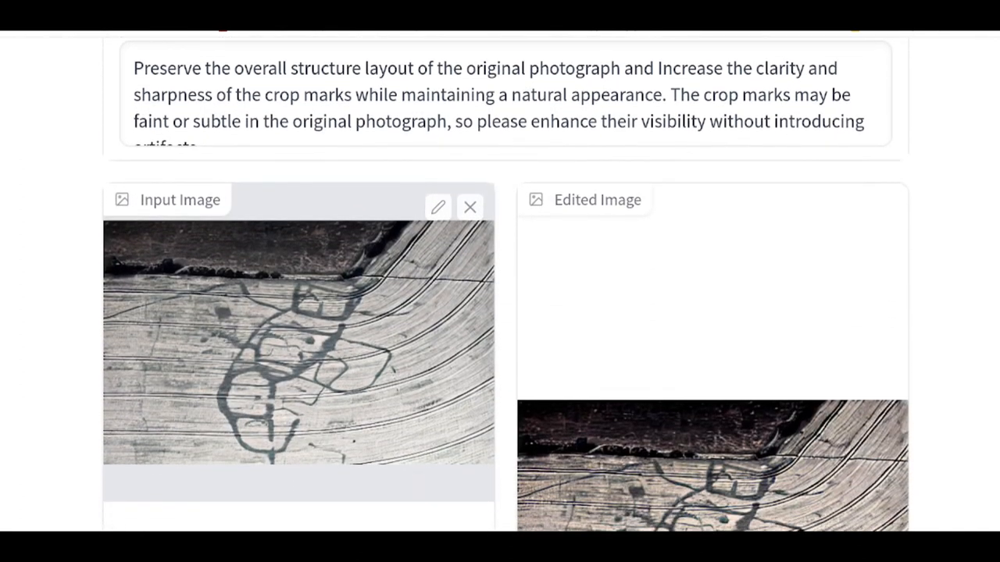
scroll(down, 3)
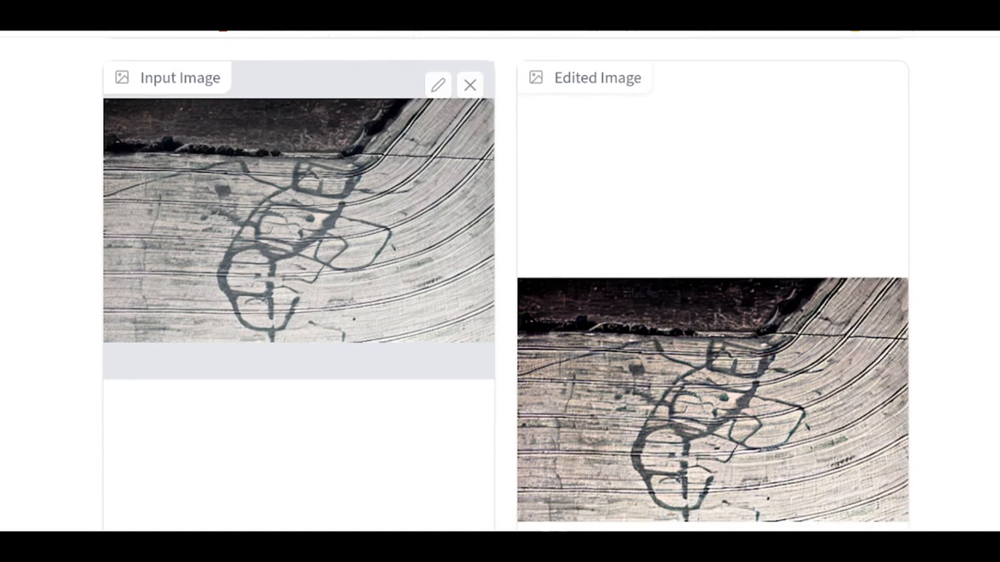
scroll(down, 3)
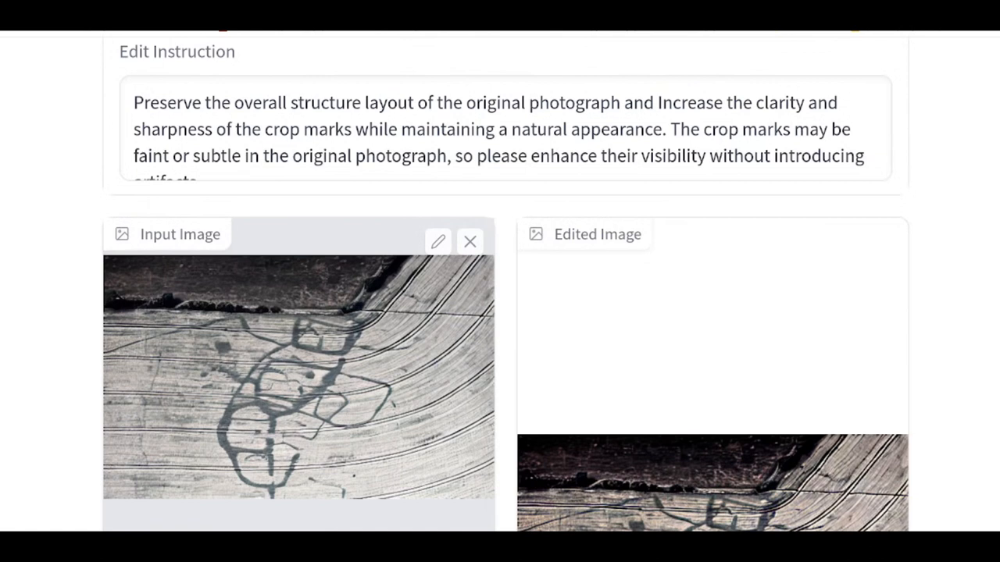
scroll(down, 3)
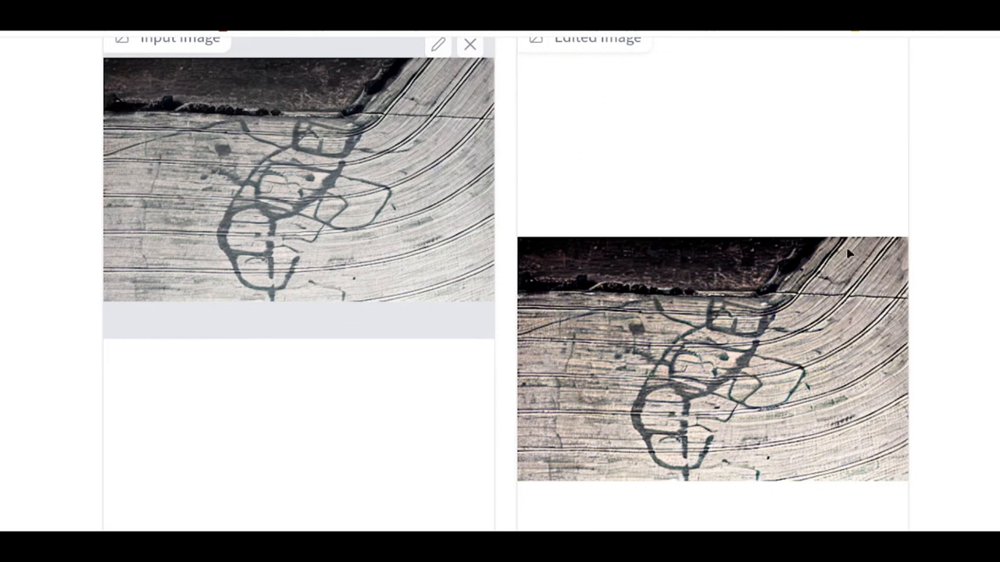
mouse_move(316, 231)
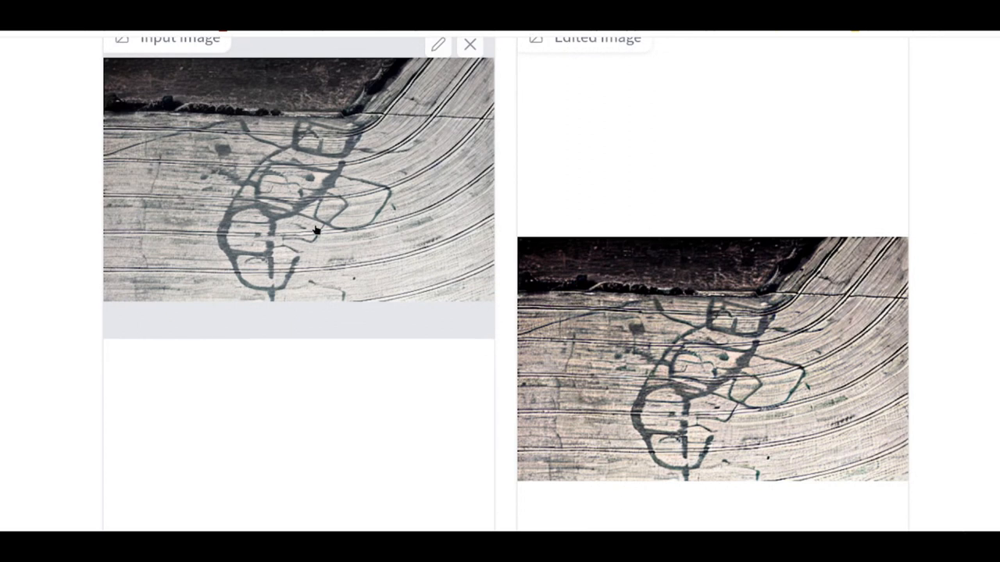
mouse_move(962, 243)
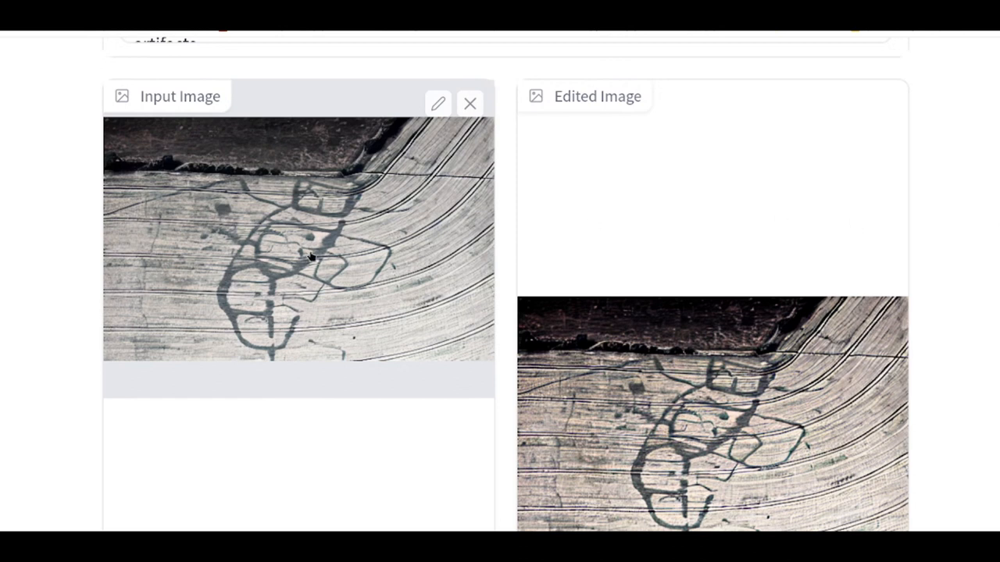
mouse_move(687, 264)
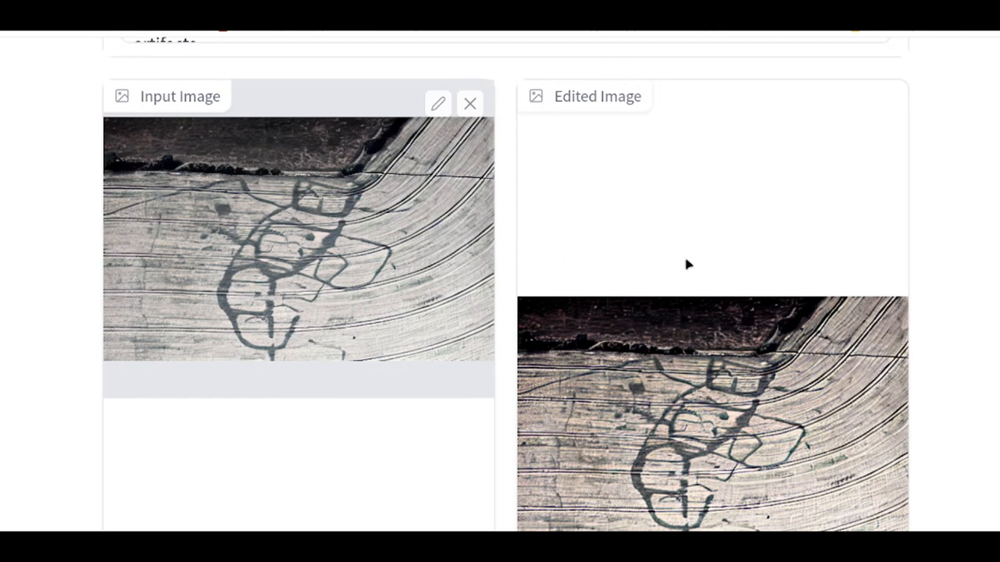
mouse_move(348, 238)
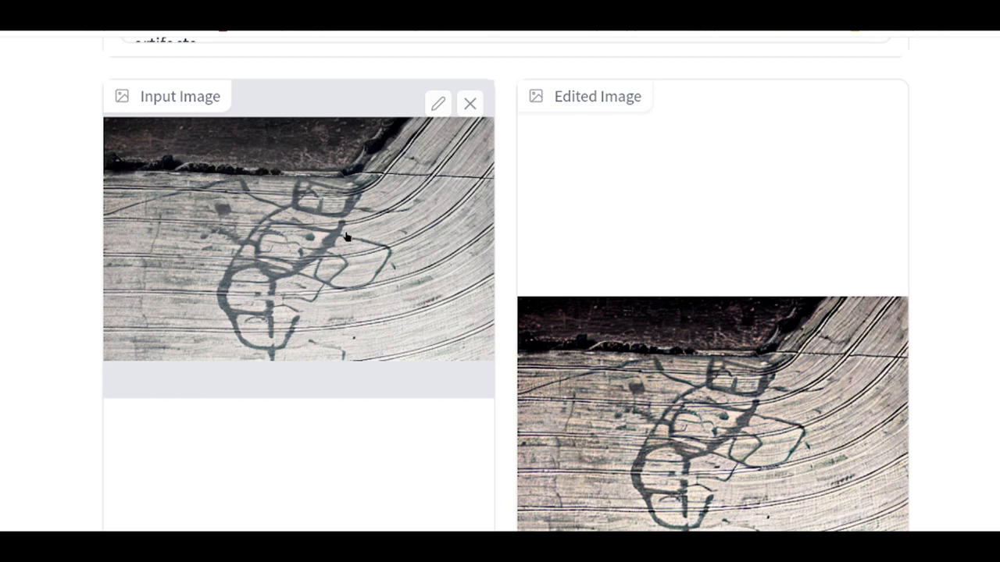
mouse_move(355, 264)
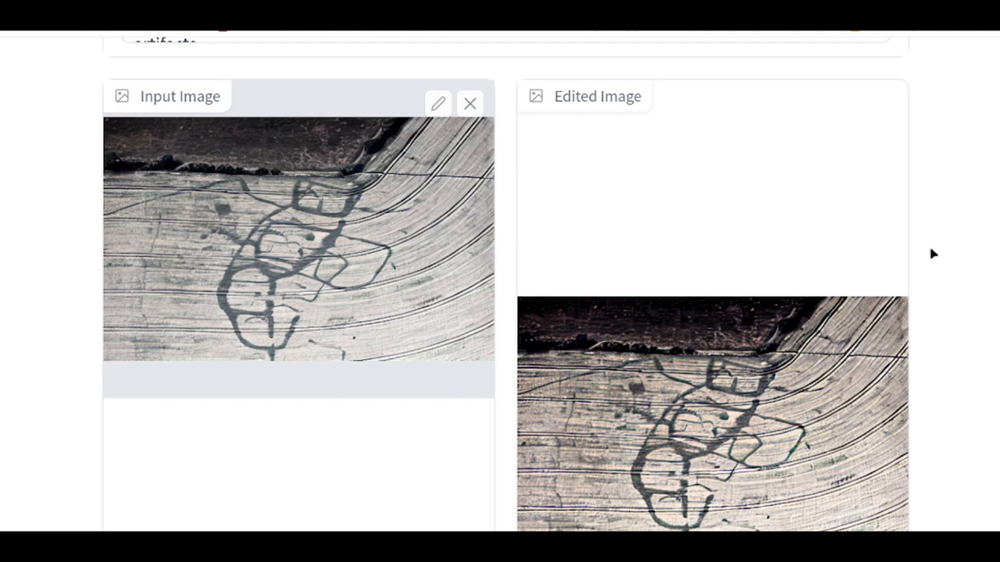
scroll(down, 3)
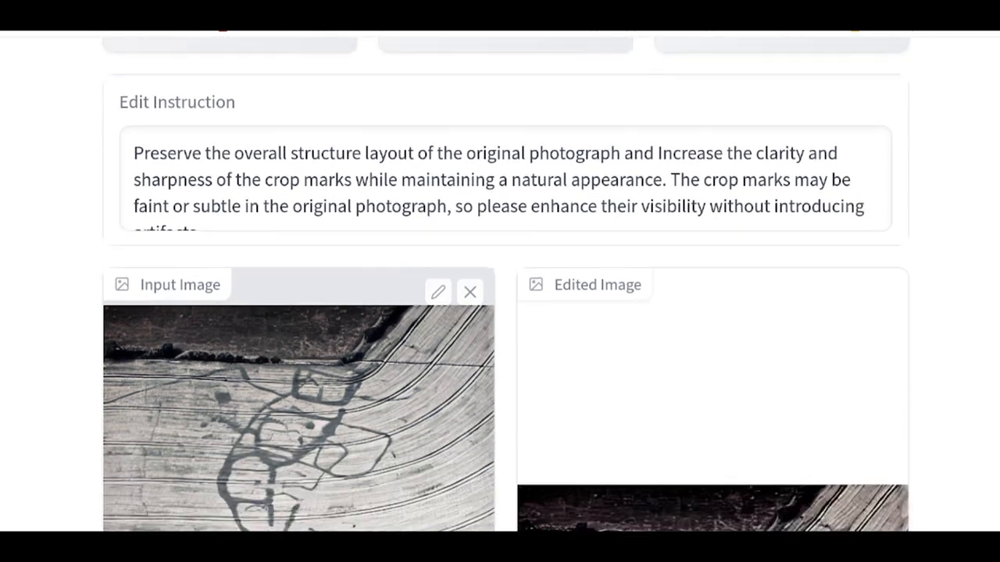
scroll(down, 3)
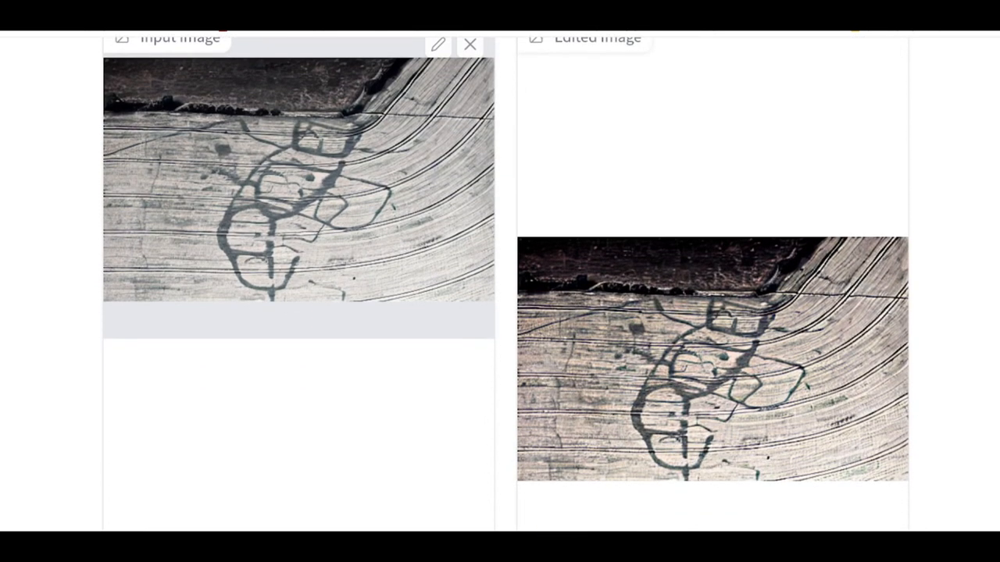
mouse_move(709, 352)
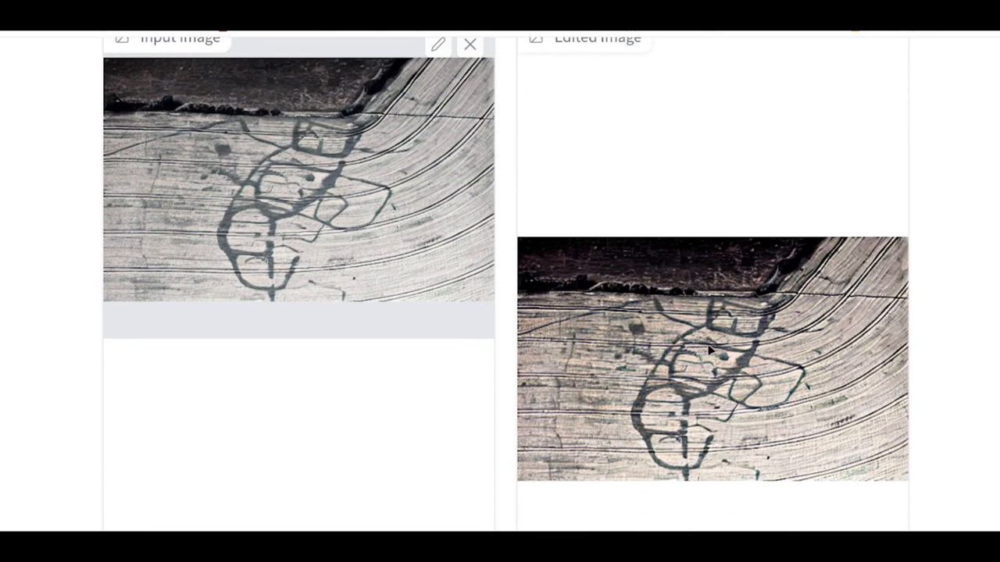
mouse_move(601, 395)
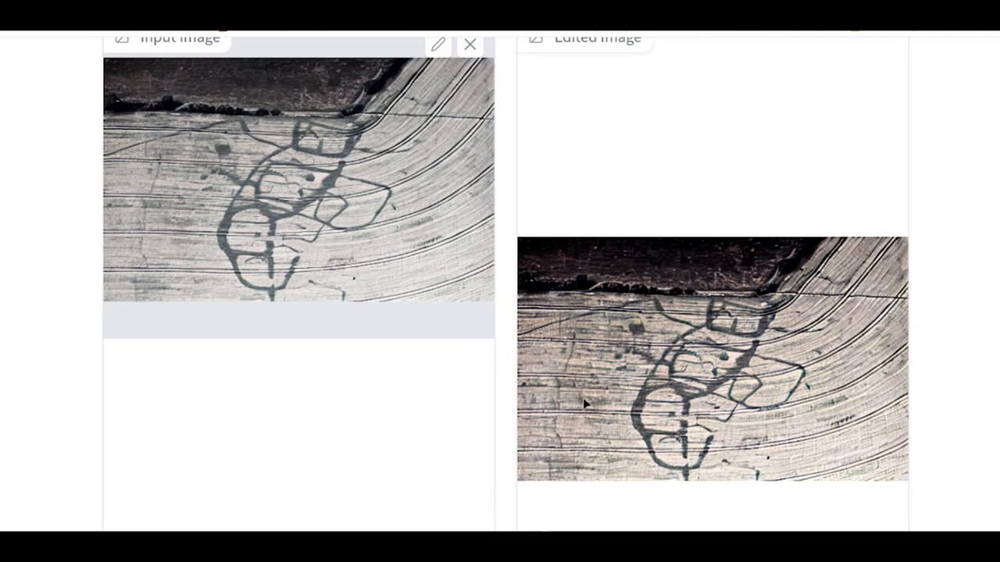
mouse_move(595, 410)
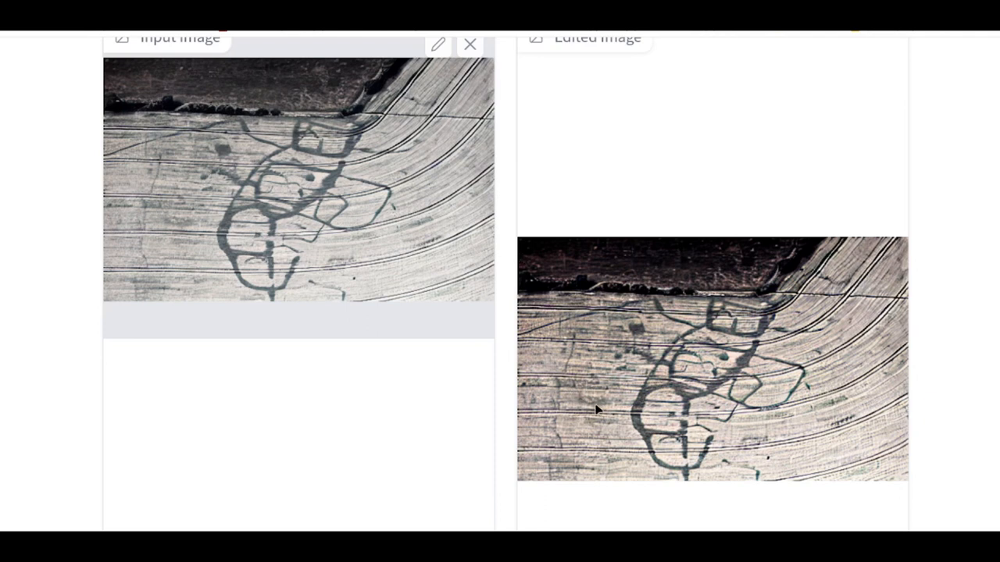
mouse_move(585, 387)
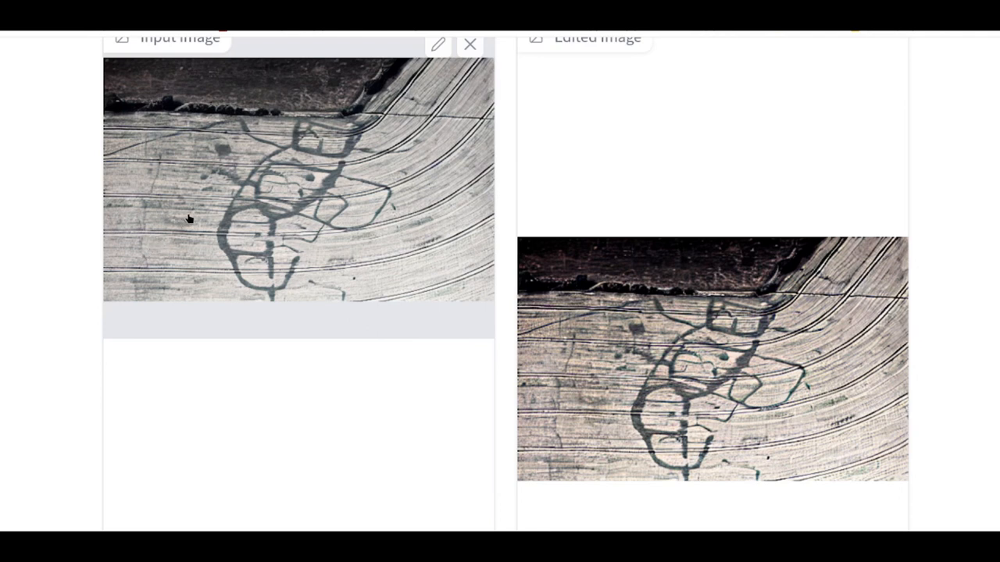
mouse_move(180, 216)
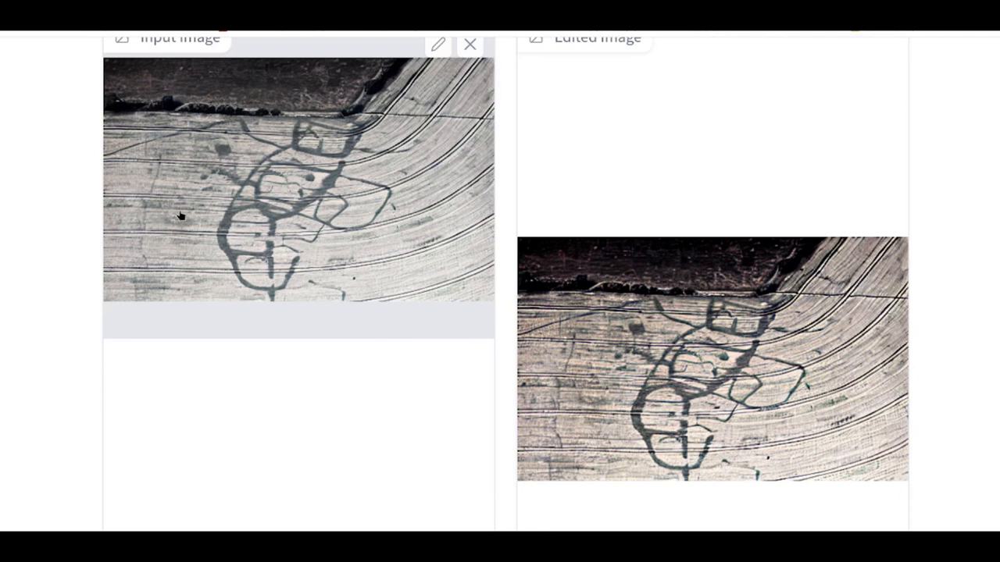
mouse_move(166, 223)
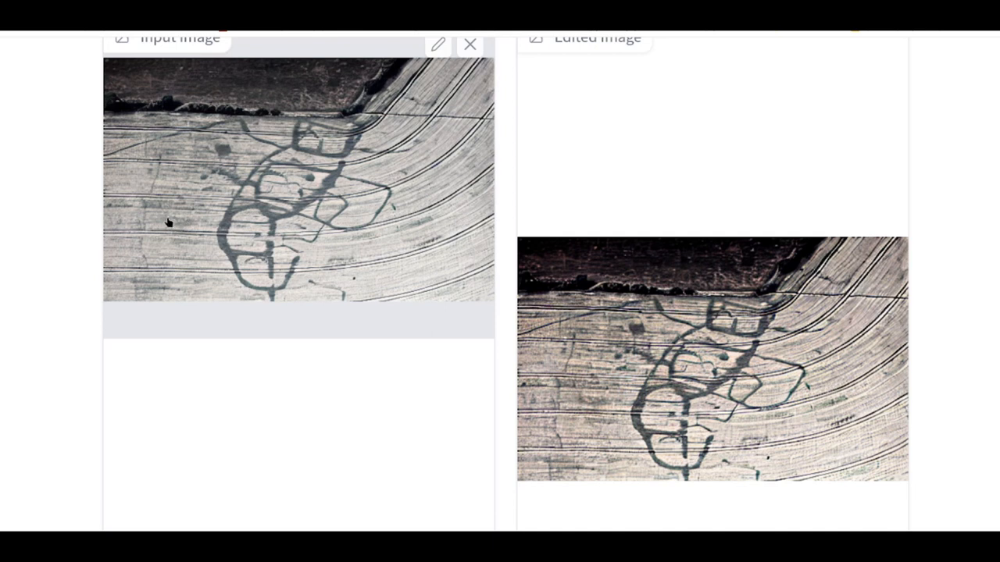
mouse_move(578, 420)
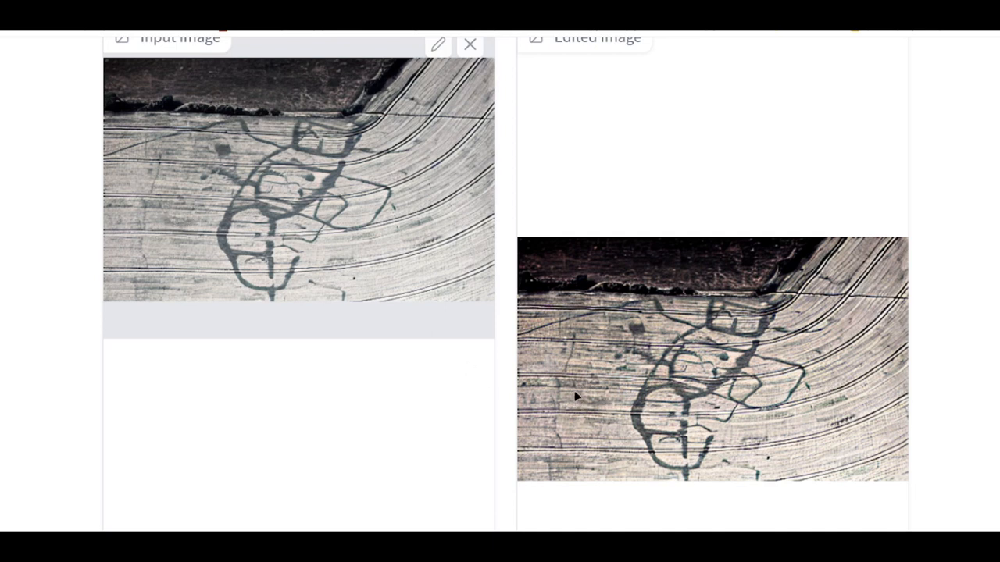
mouse_move(948, 296)
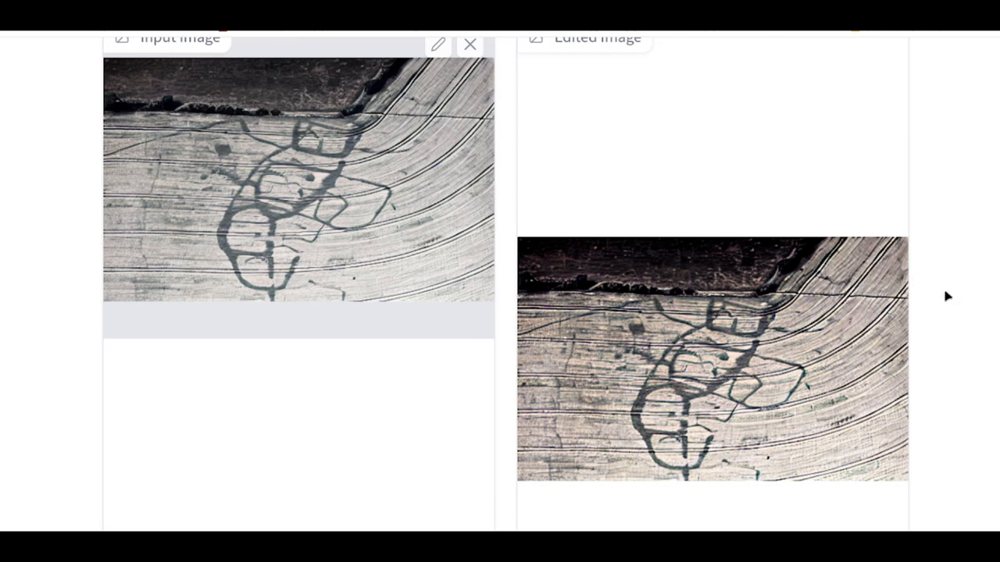
mouse_move(946, 294)
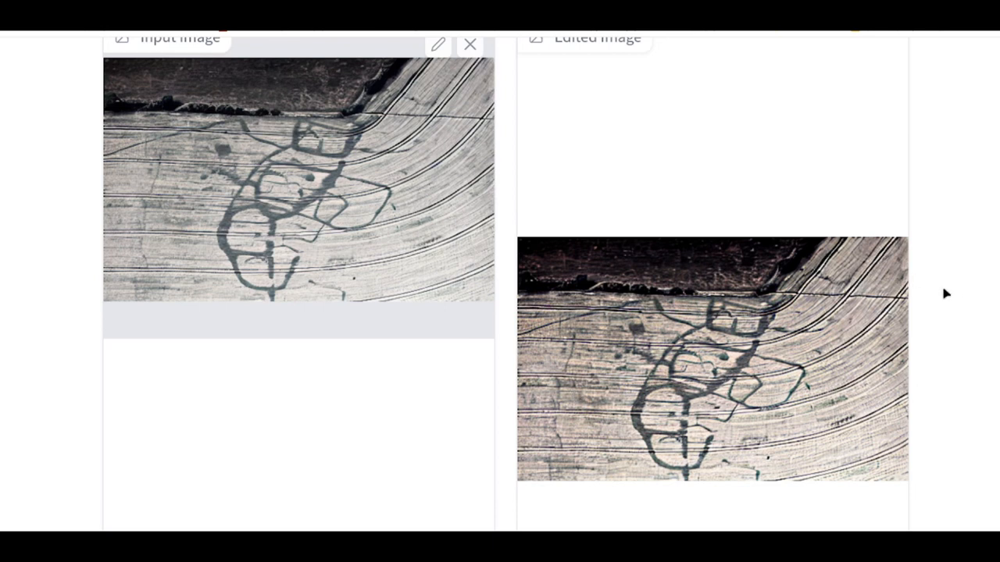